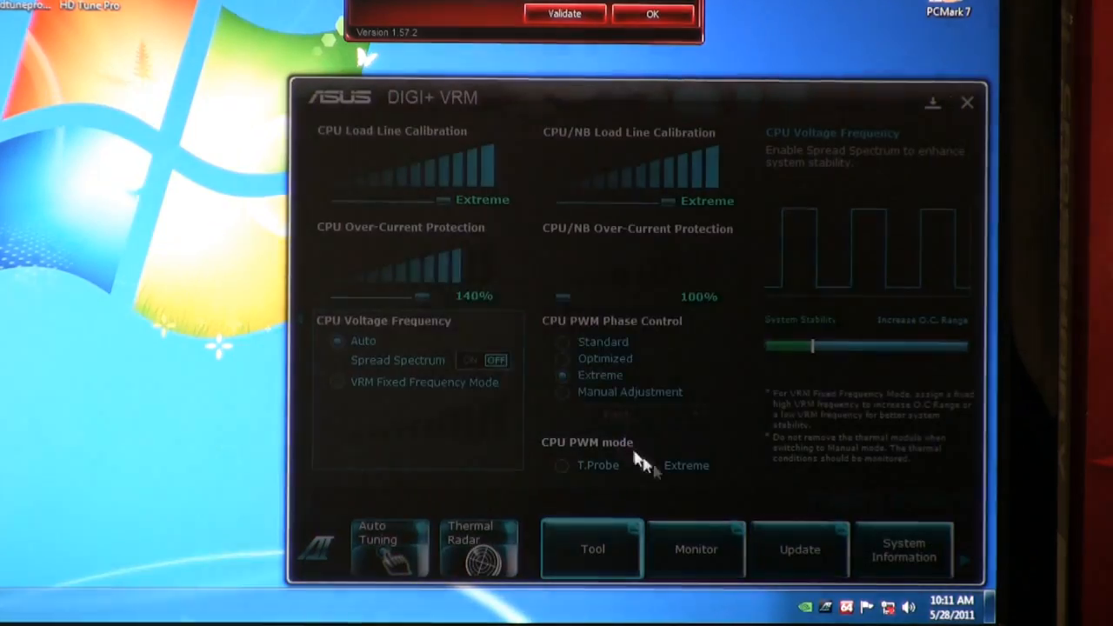
Bring up TurboV EVO from the Tool menu and expand More Settings for the advanced voltage list.
click(968, 101)
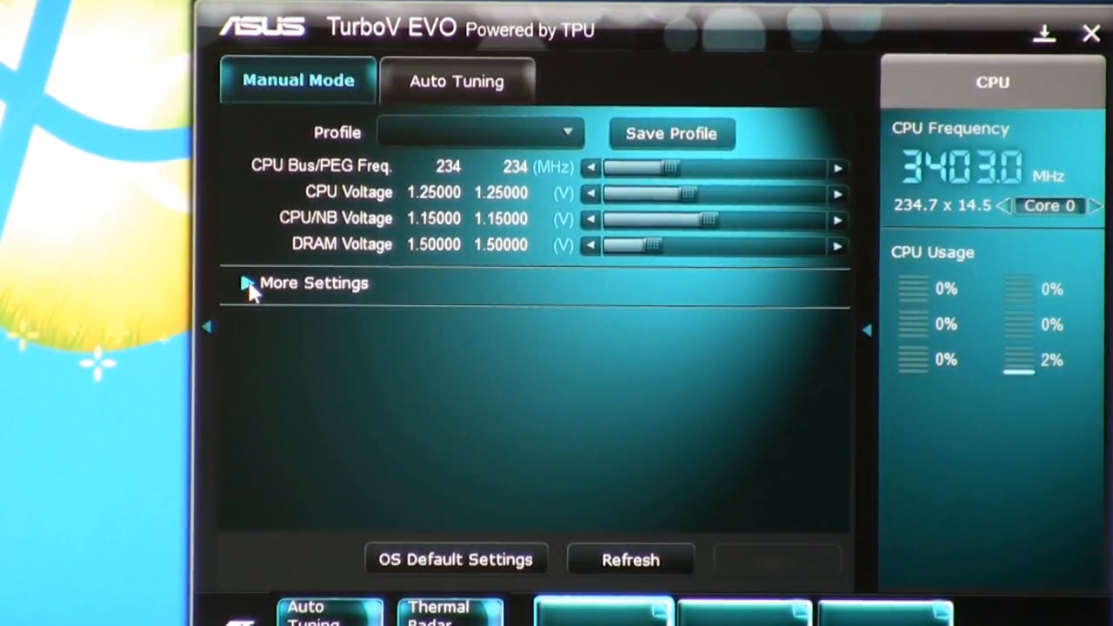
click(247, 281)
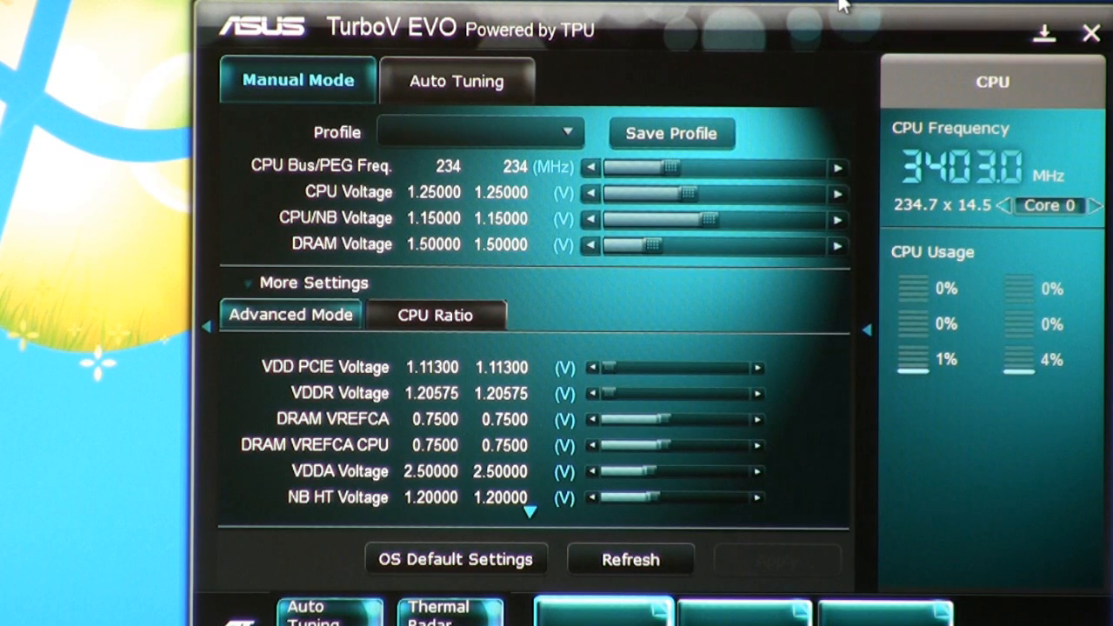
mouse_move(978, 174)
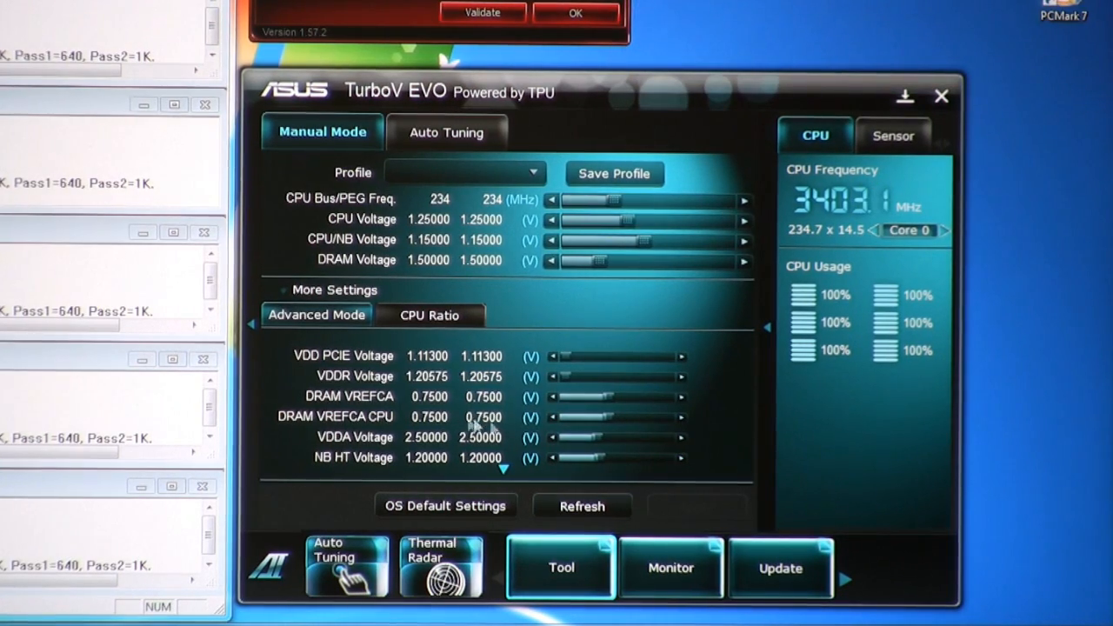
Show the CPU Ratio view with all six cores at a 15.0 multiplier.
click(428, 315)
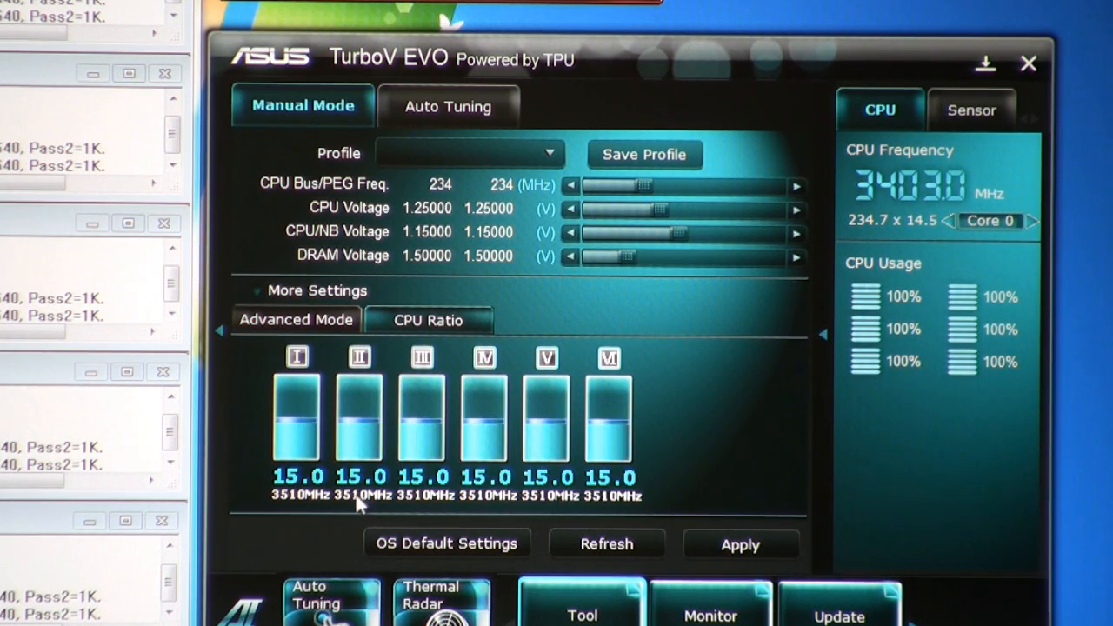
mouse_move(279, 513)
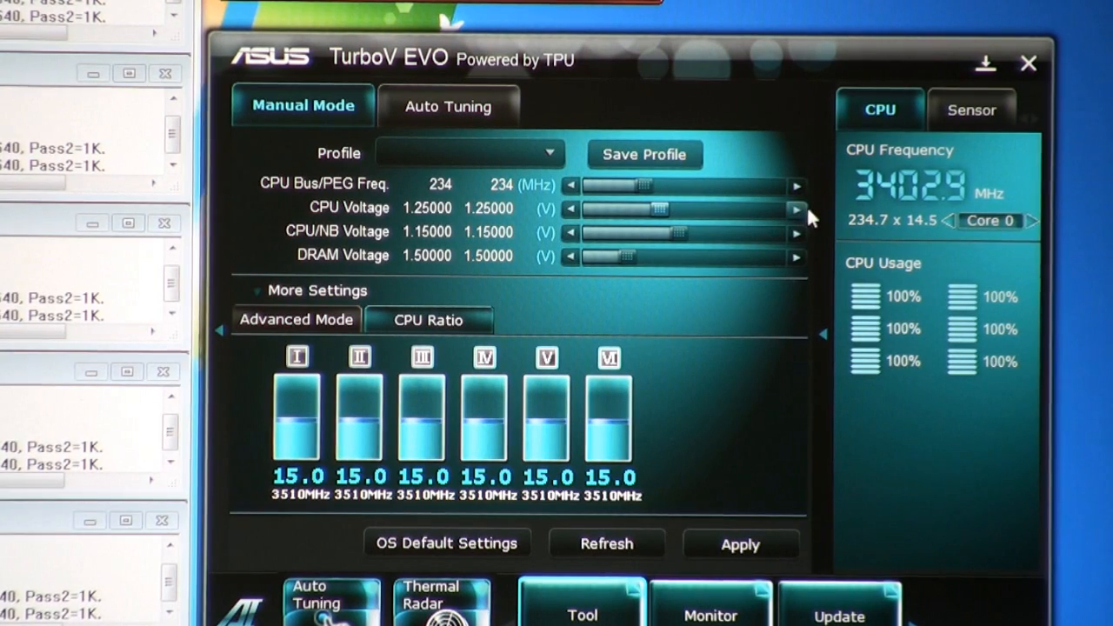
Raise CPU Voltage to 1.42500 V, apply it and accept the instability warning.
click(797, 209)
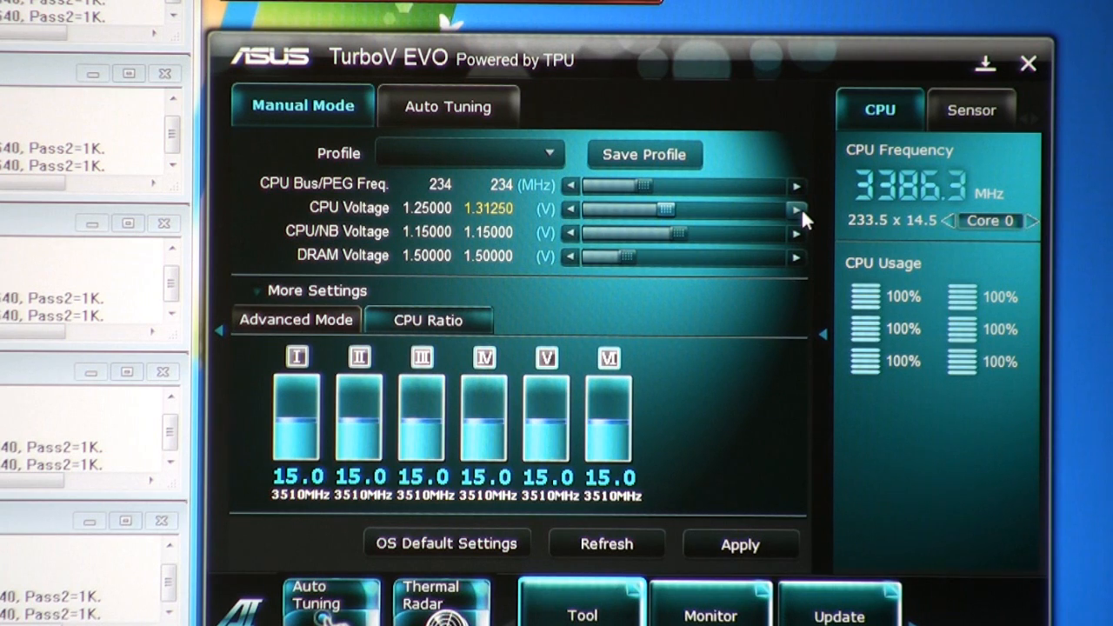
click(797, 209)
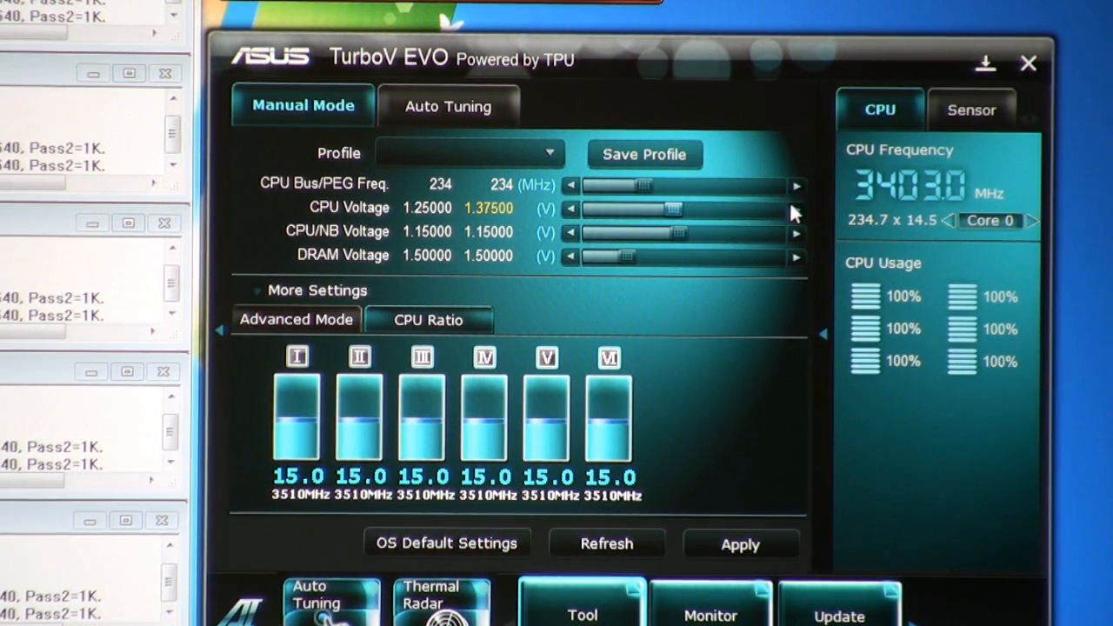
click(797, 209)
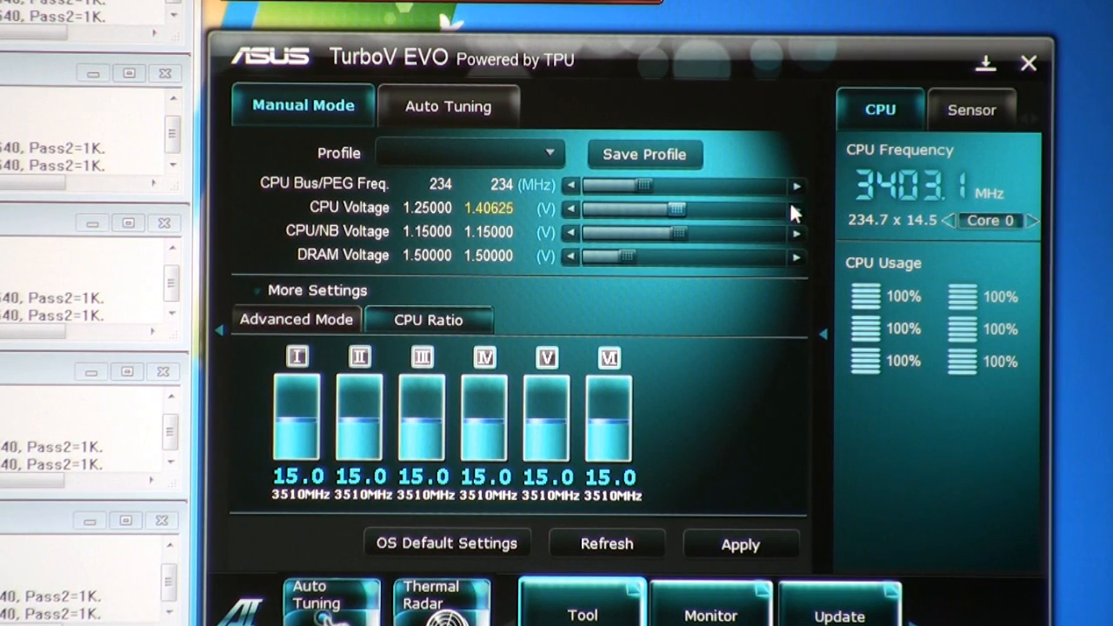
click(797, 208)
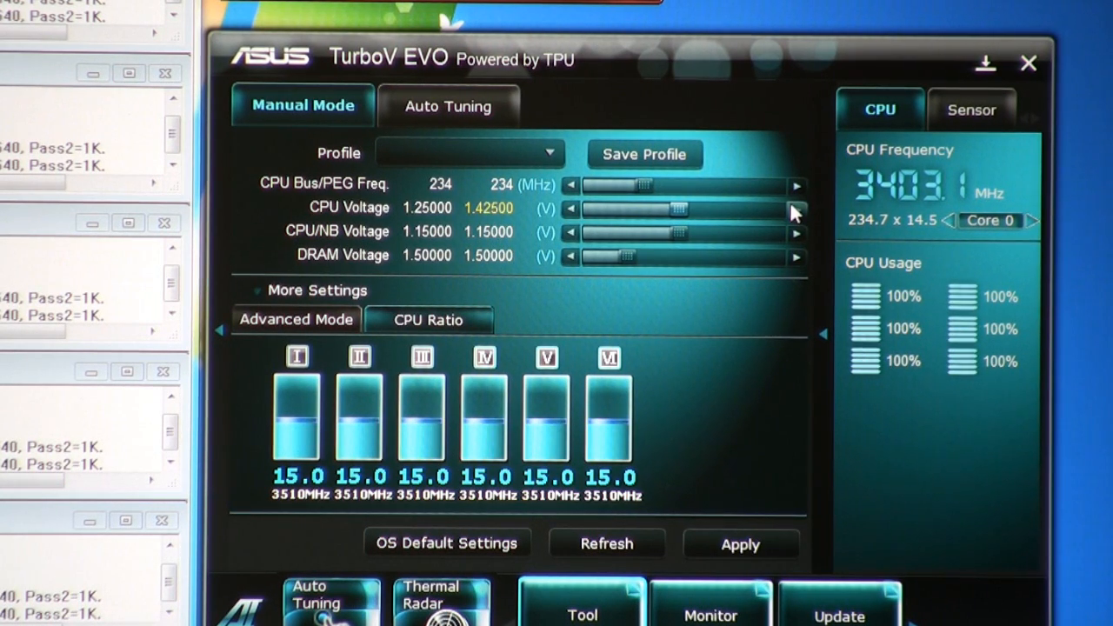
click(741, 542)
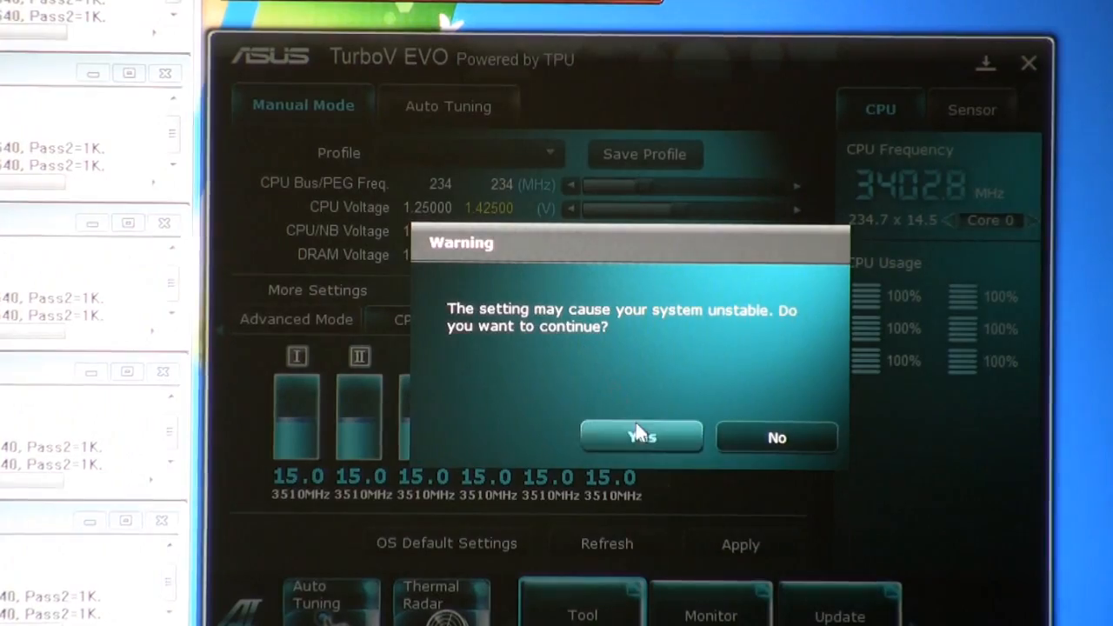
click(641, 436)
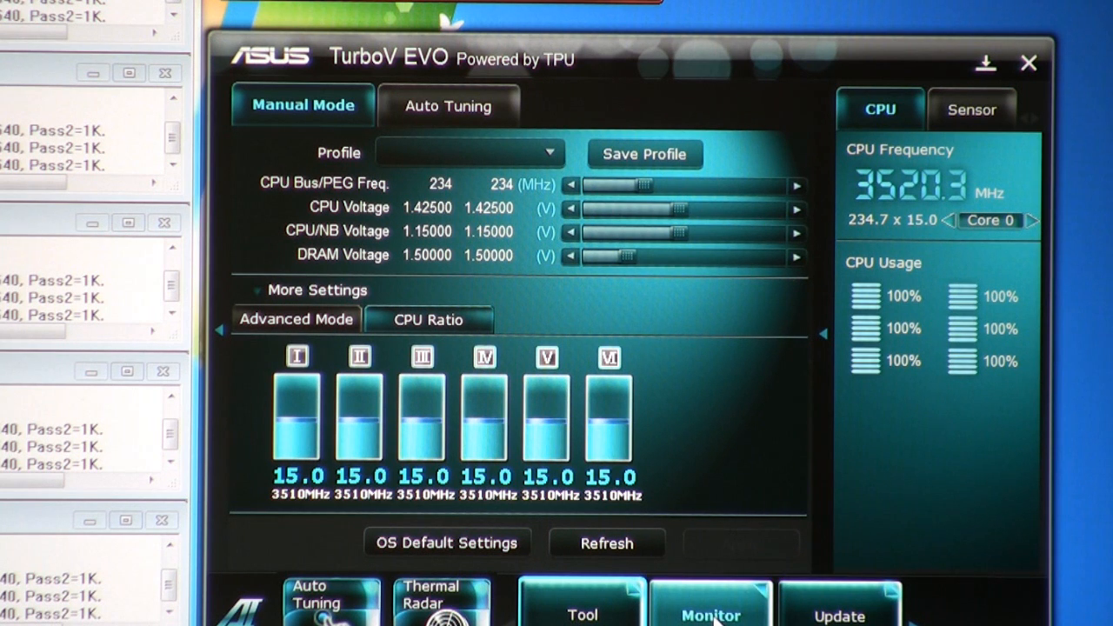
Show the live Sensor readings while cores I–V go to 16.0 and core VI to 15.5.
click(971, 108)
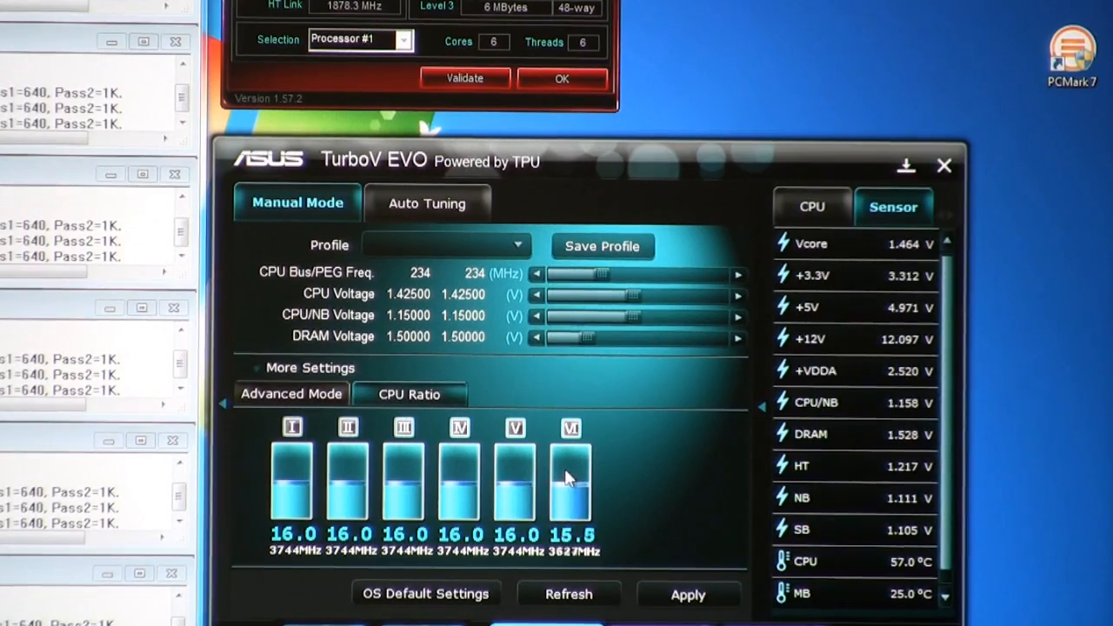
Raise core I's ratio to 17.0 and core II's to 16.5, leaving the rest at 16.0.
click(687, 595)
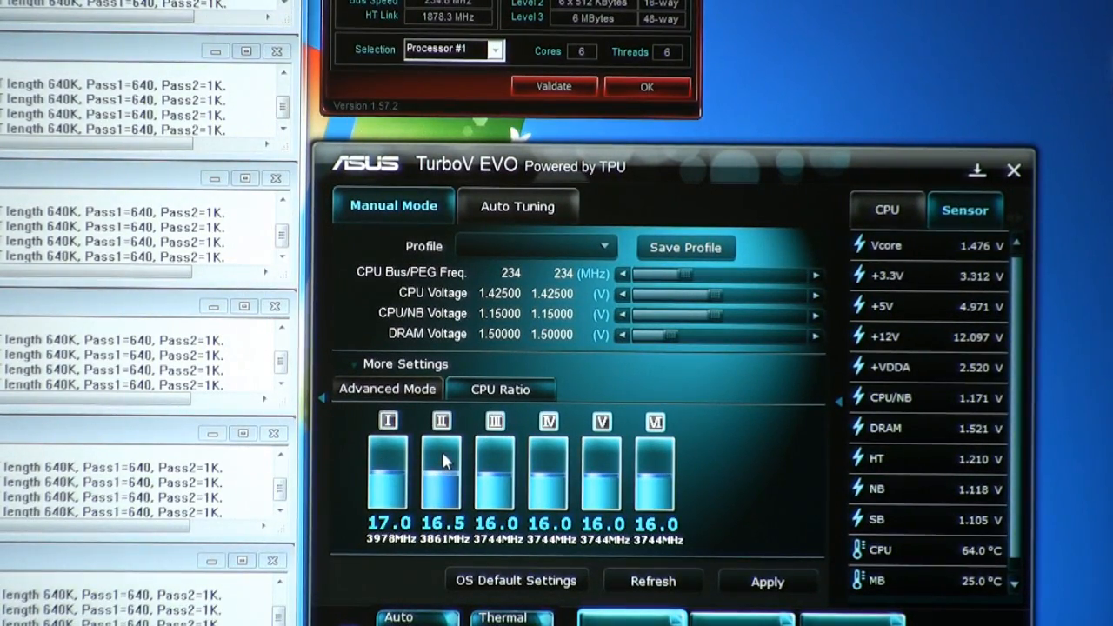
Drag cores II–VI up to 17.0 so all six cores sit at about 3978 MHz.
drag(442, 469, 496, 462)
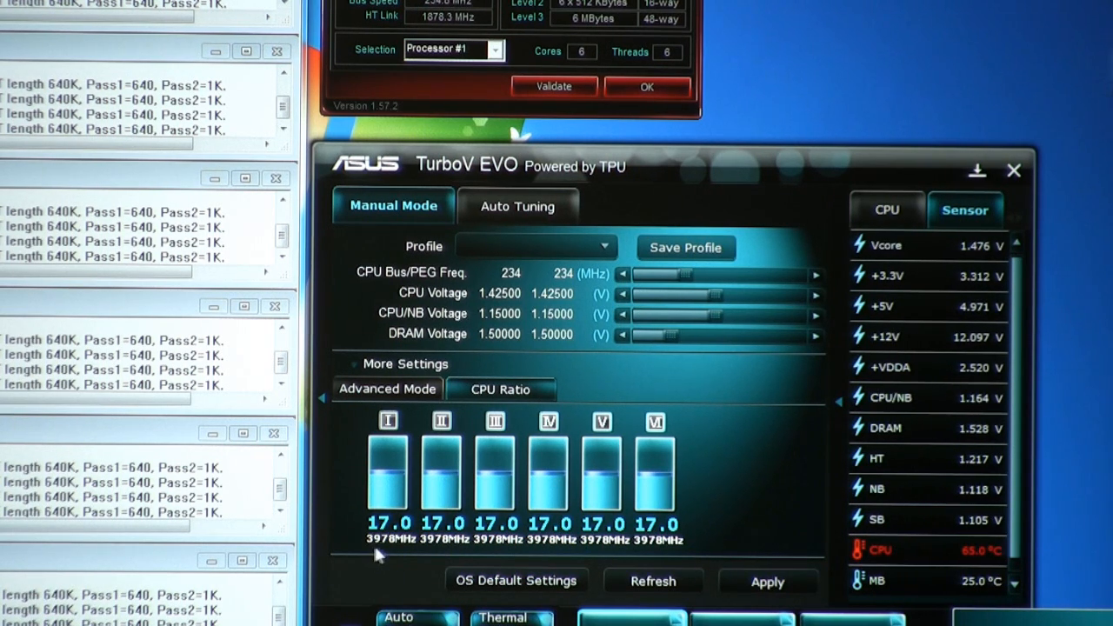
mouse_move(692, 553)
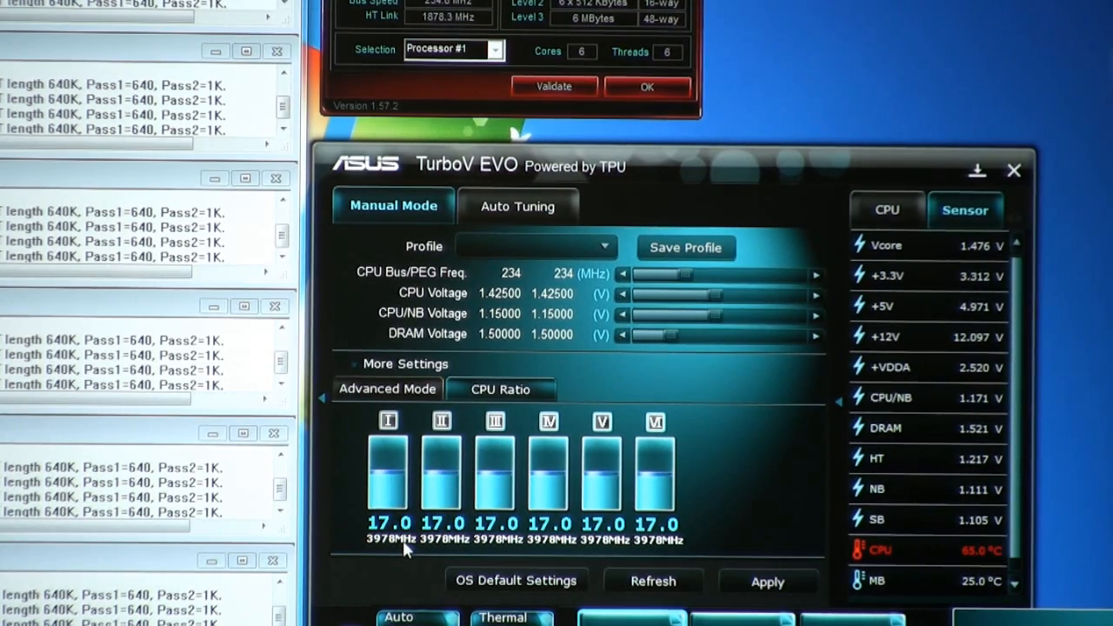
mouse_move(905, 574)
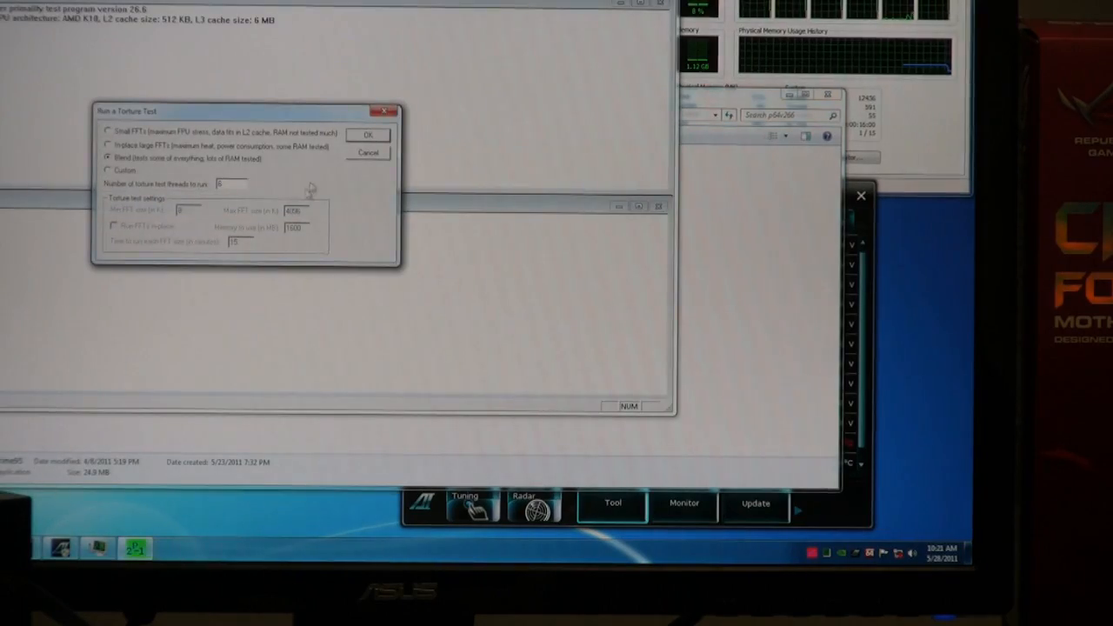
Start the Blend torture test in Prime95 so all worker threads run again.
click(368, 136)
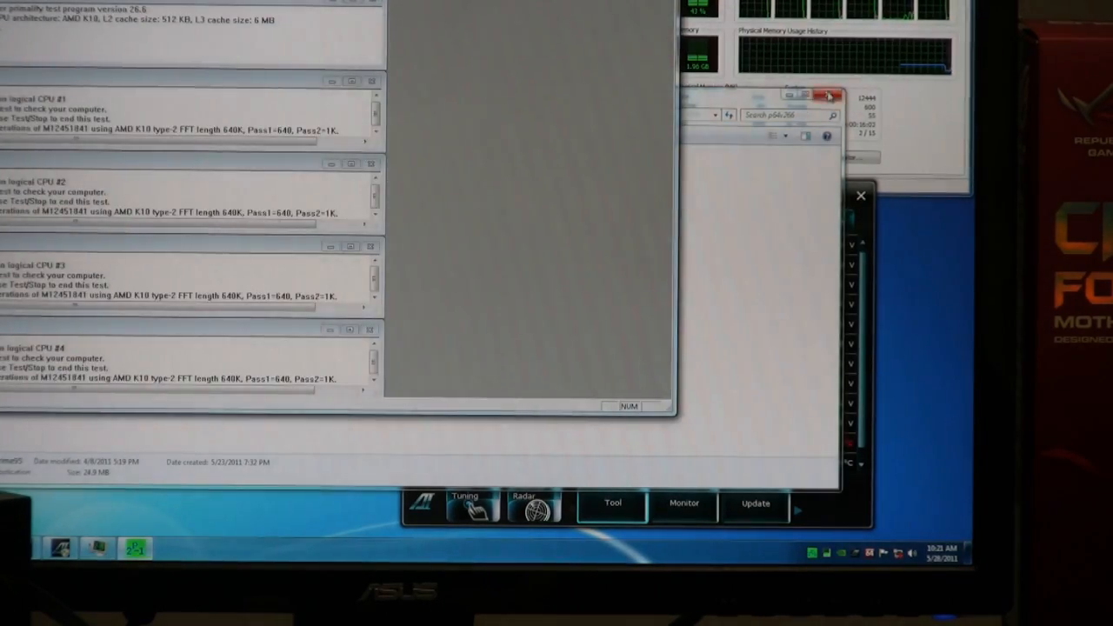